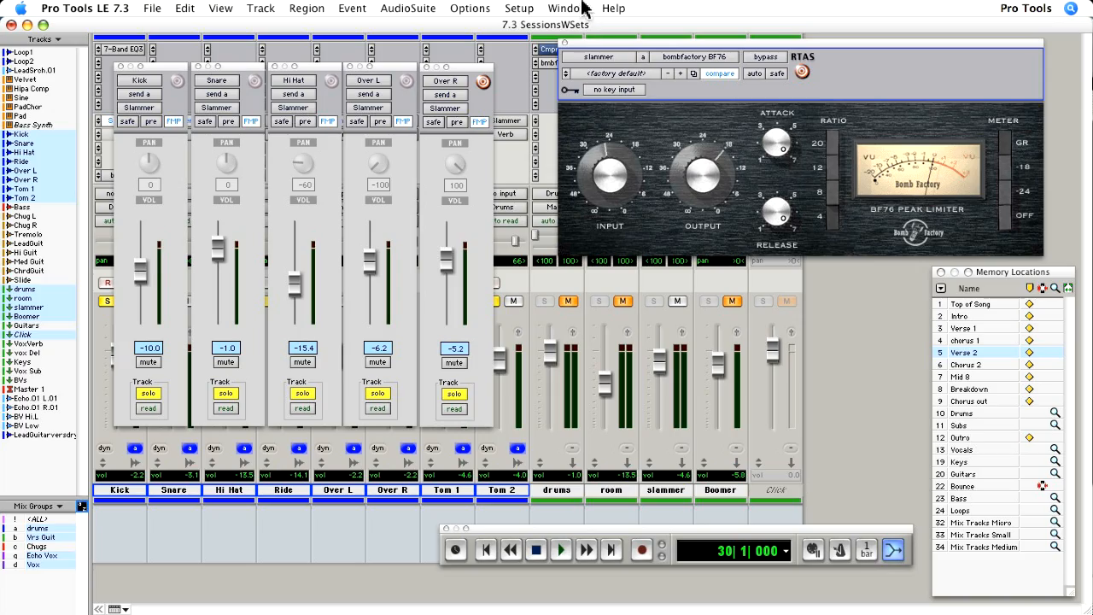
Step: Save a new window configuration named 'Bus Drum Comp' with Window Layout selected
click(565, 7)
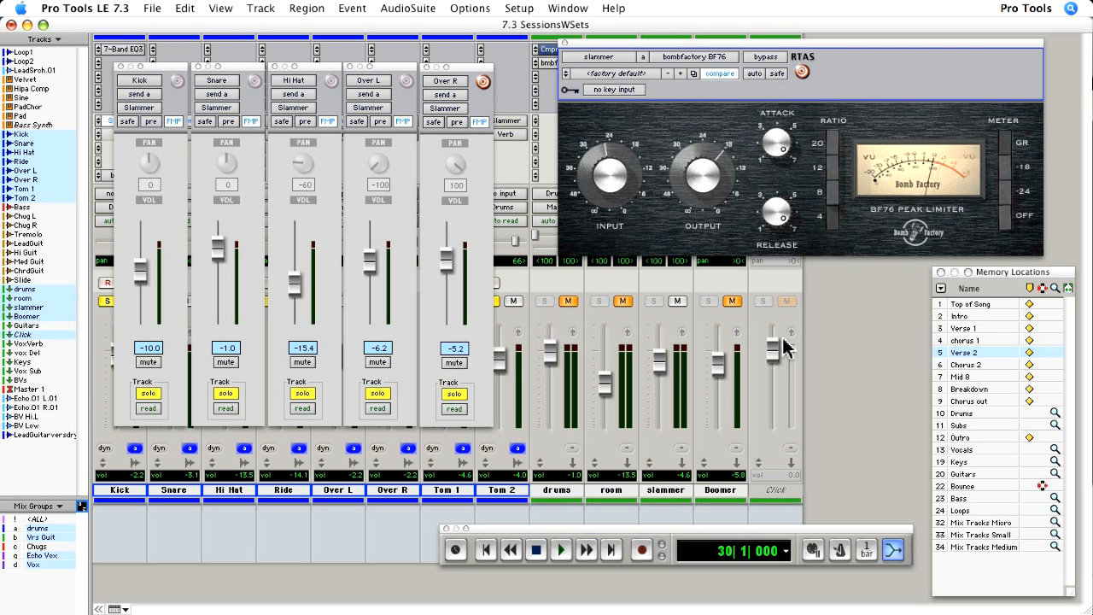
click(561, 550)
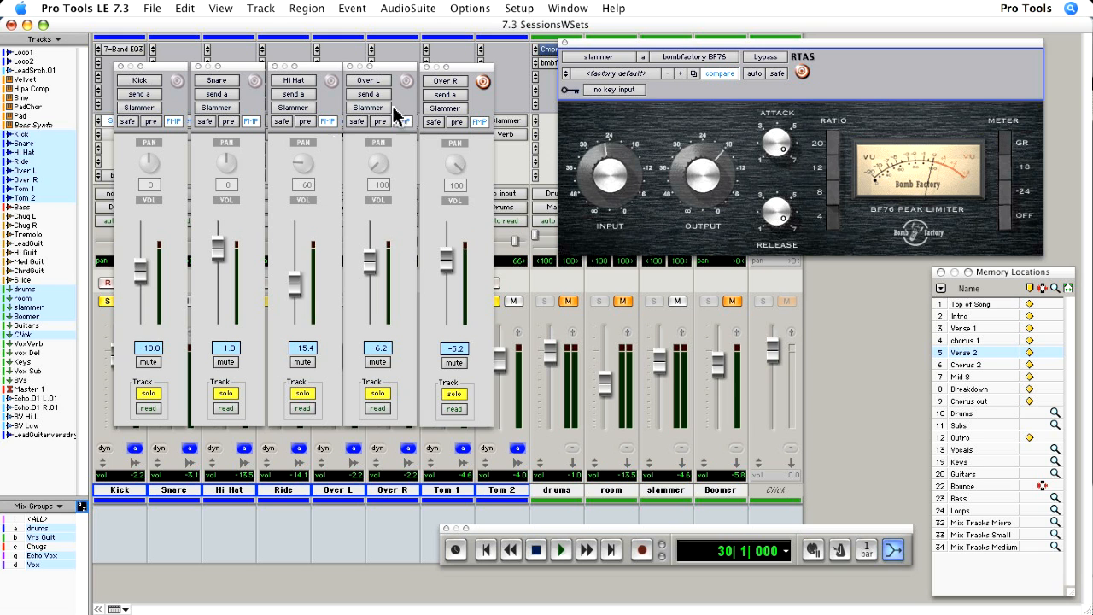
mouse_move(716, 159)
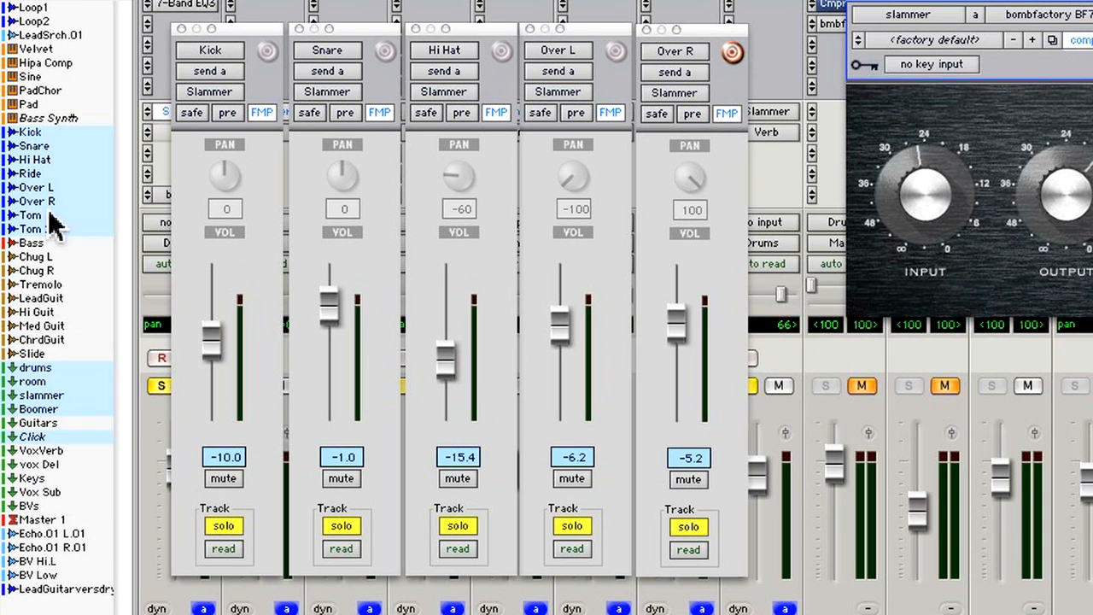
mouse_move(256, 317)
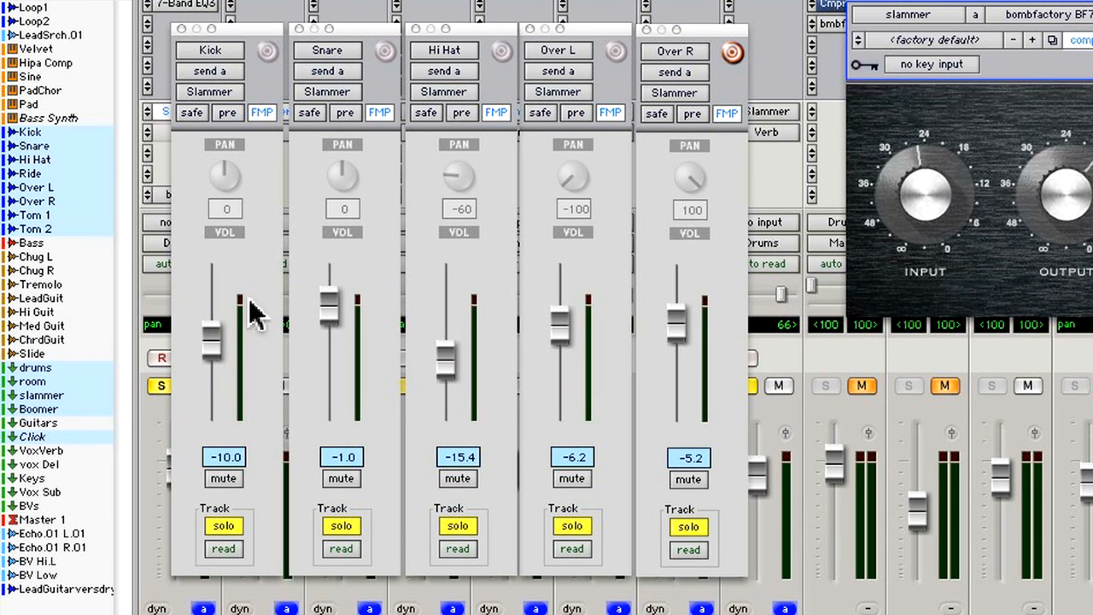
mouse_move(578, 273)
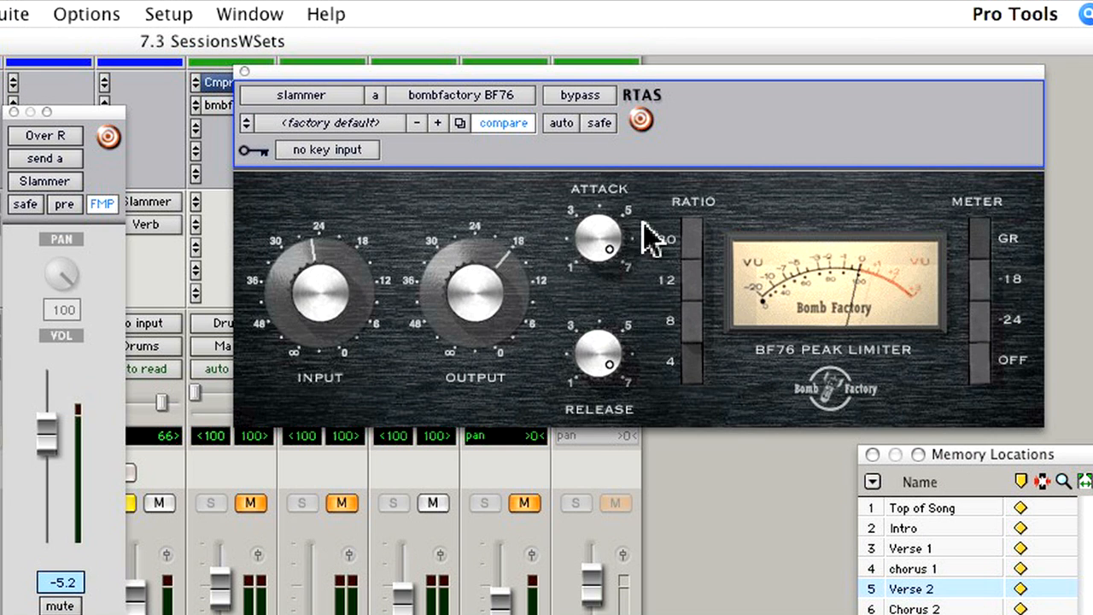
mouse_move(260, 16)
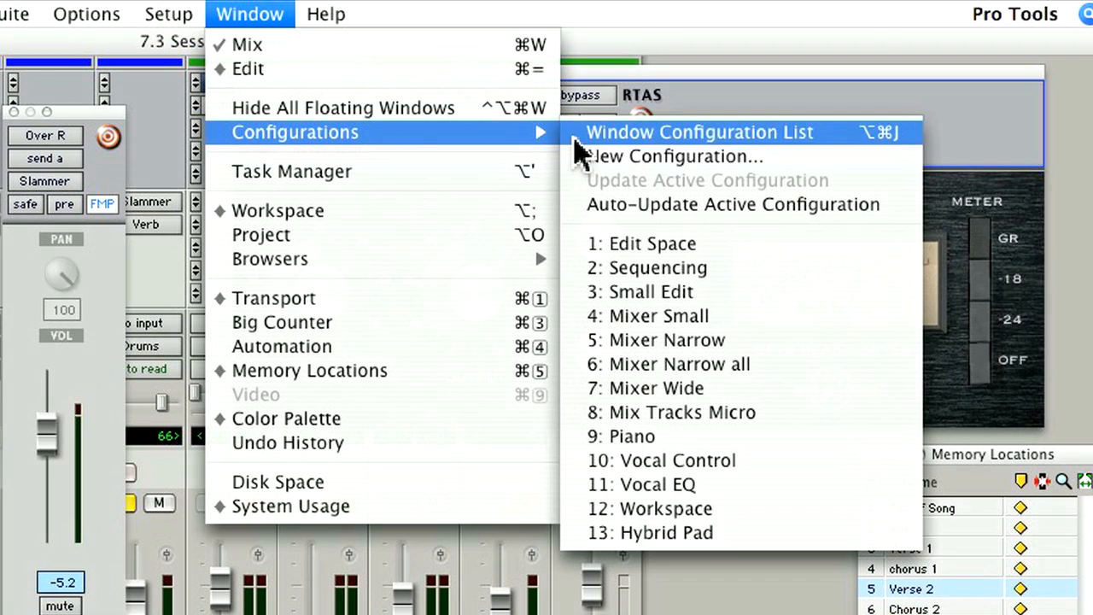
click(673, 158)
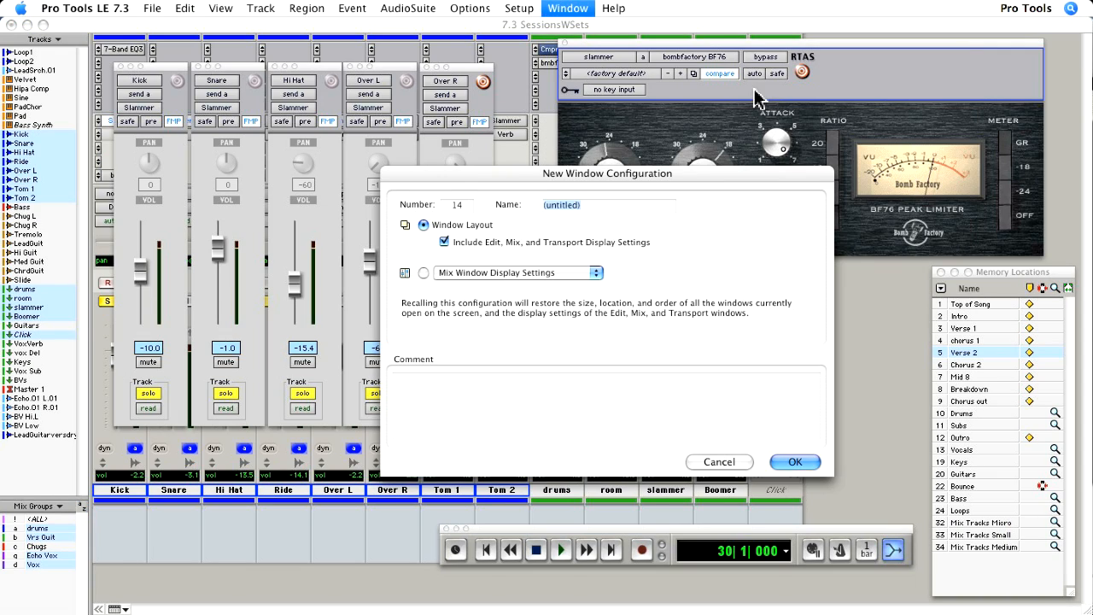
text(Bus Drum Comp)
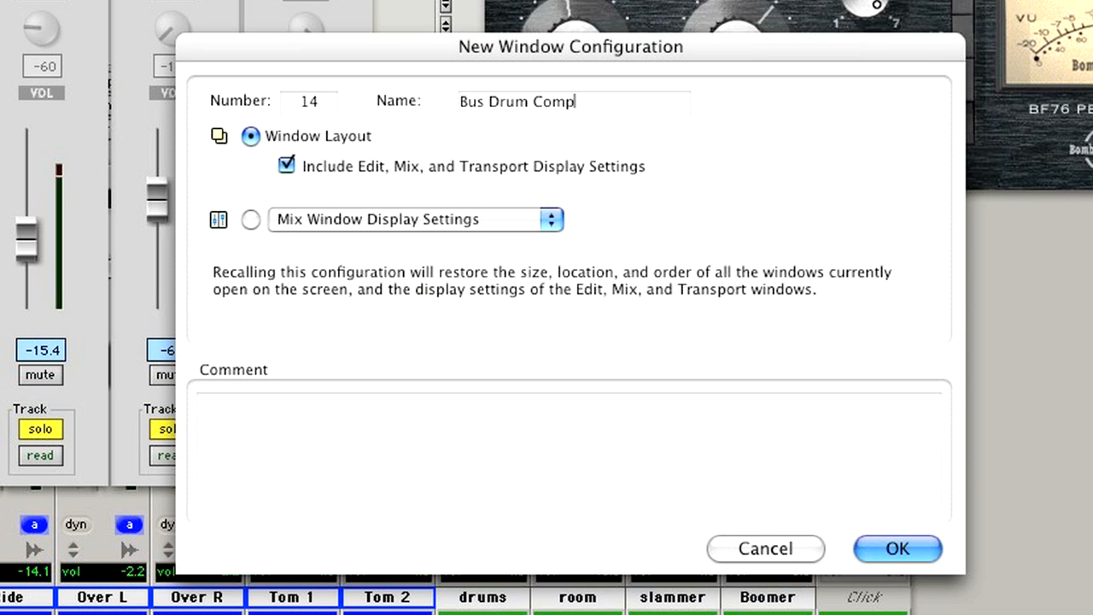
click(897, 548)
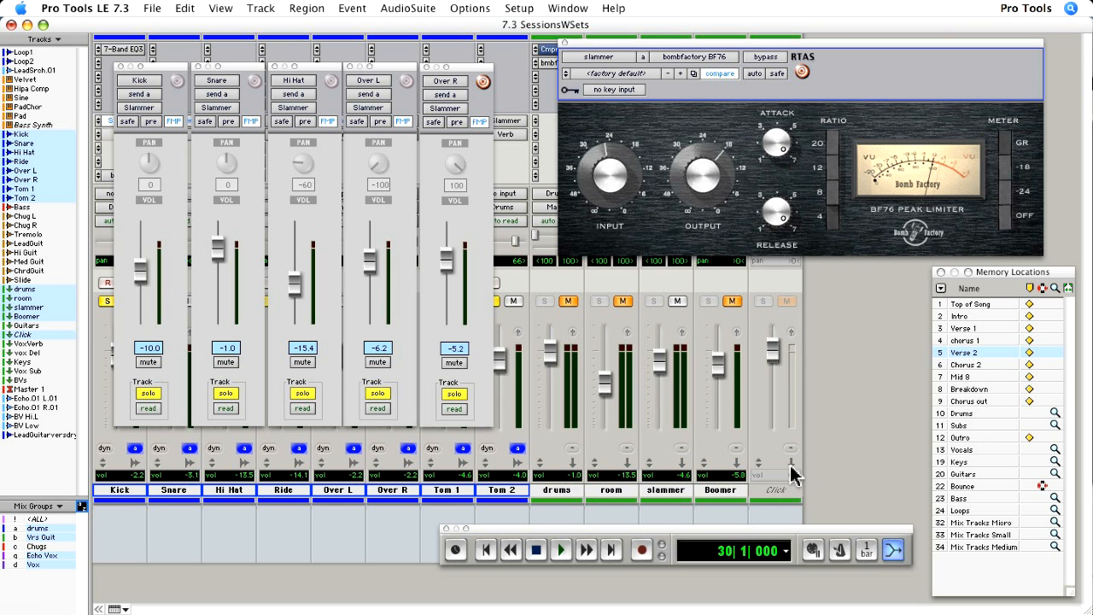
Step: Recall Bus Drum Compress from the Window Configuration List and nudge the slammer fader
click(567, 7)
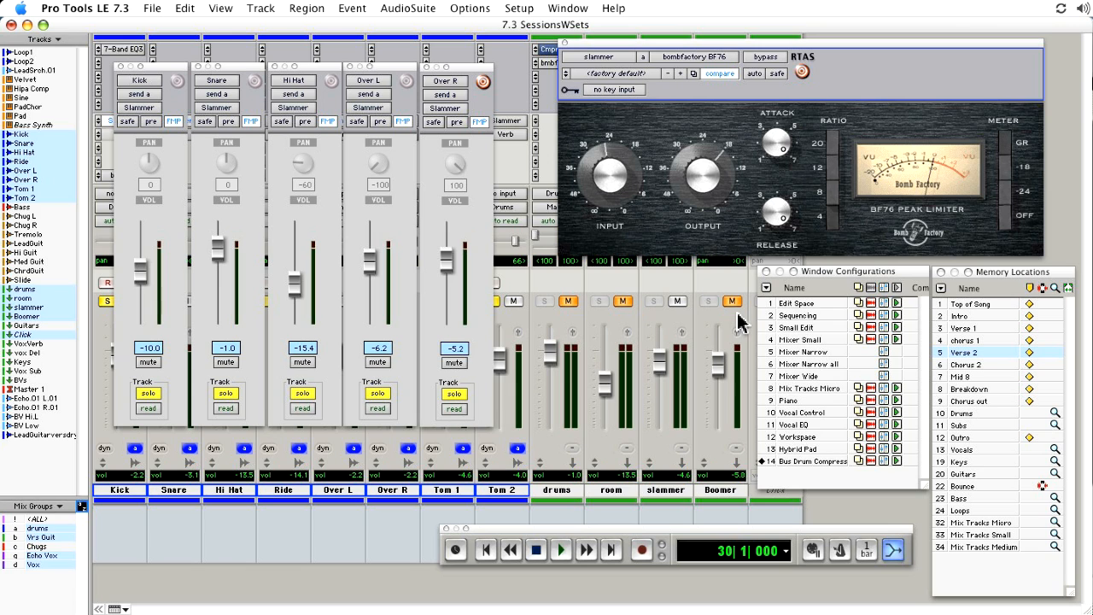
mouse_move(796, 316)
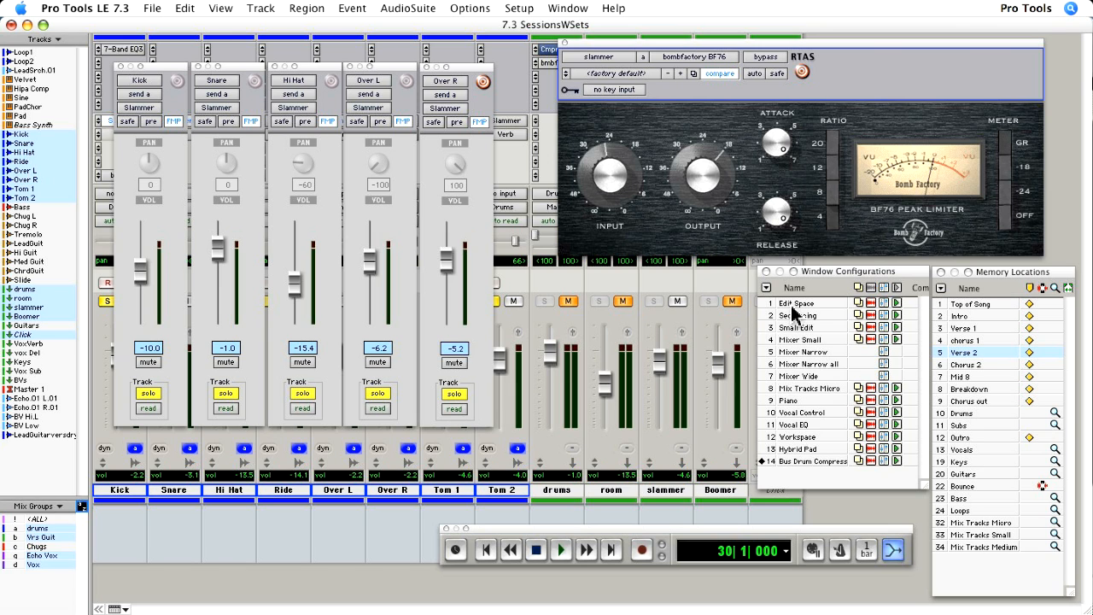
click(796, 303)
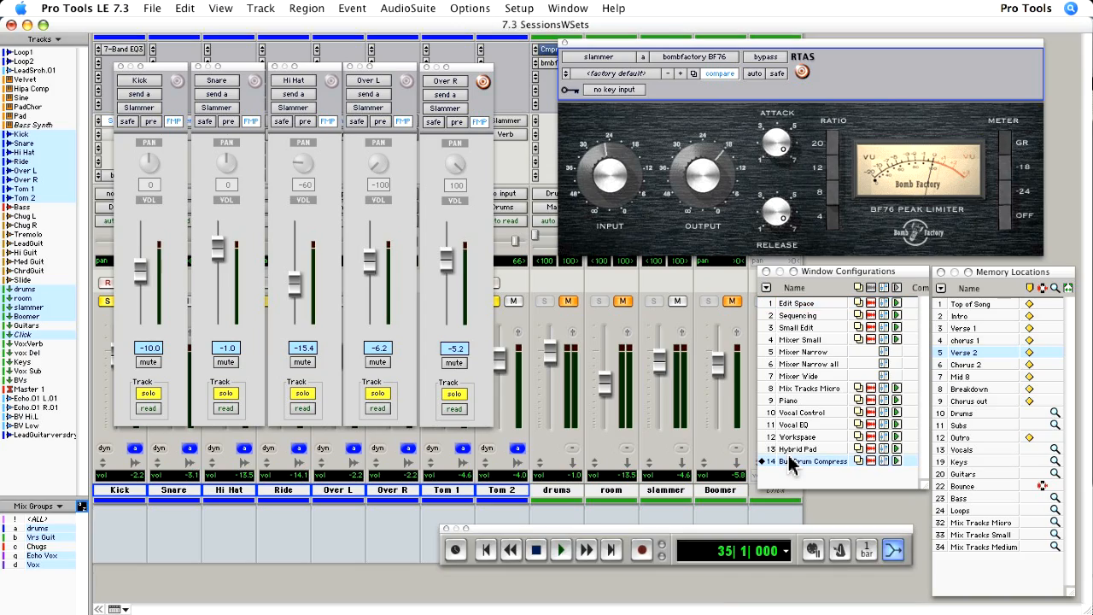
click(561, 550)
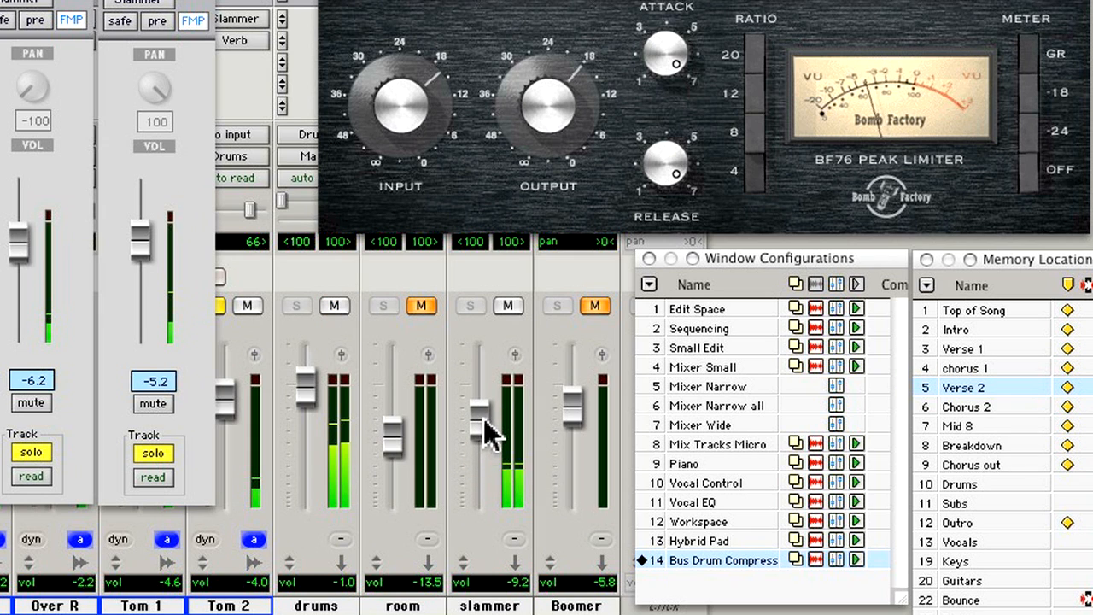
drag(478, 427, 479, 406)
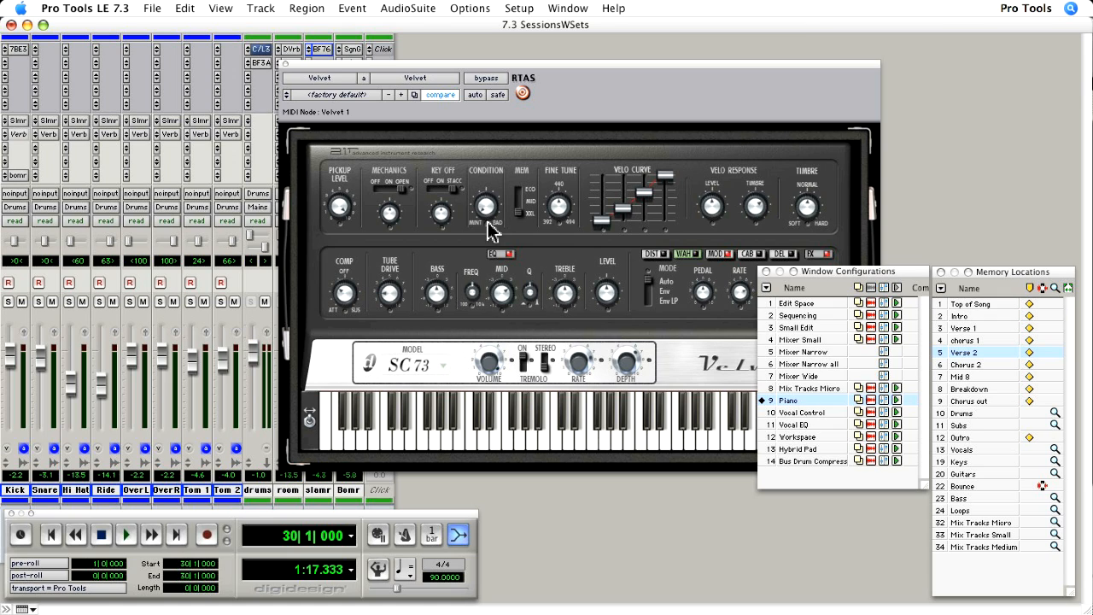
mouse_move(567, 294)
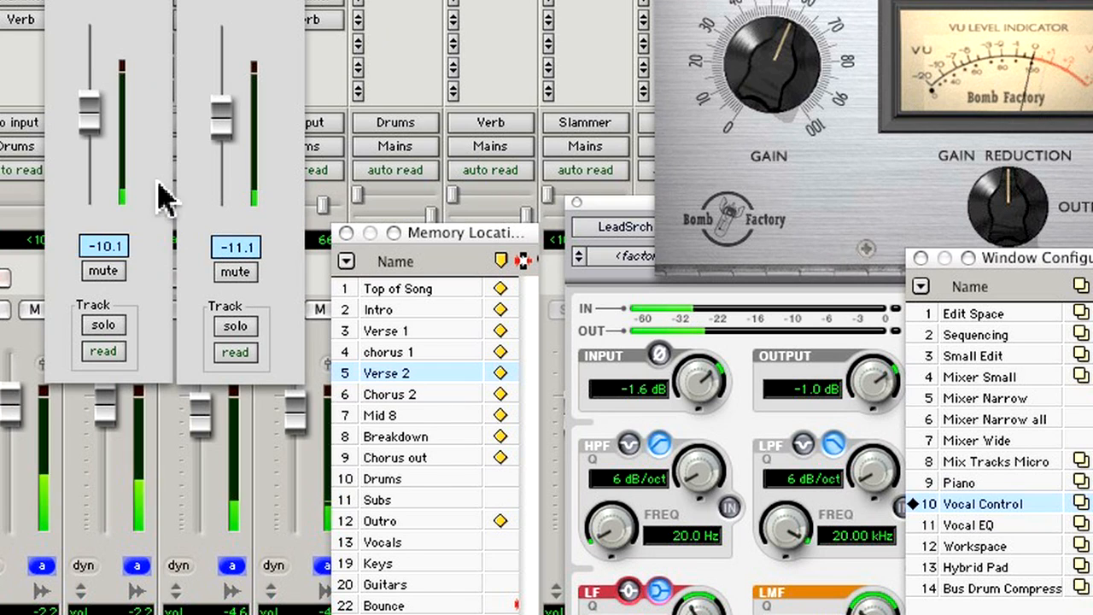
Step: Recall the Piano and Vocal Control configurations from the list
click(102, 270)
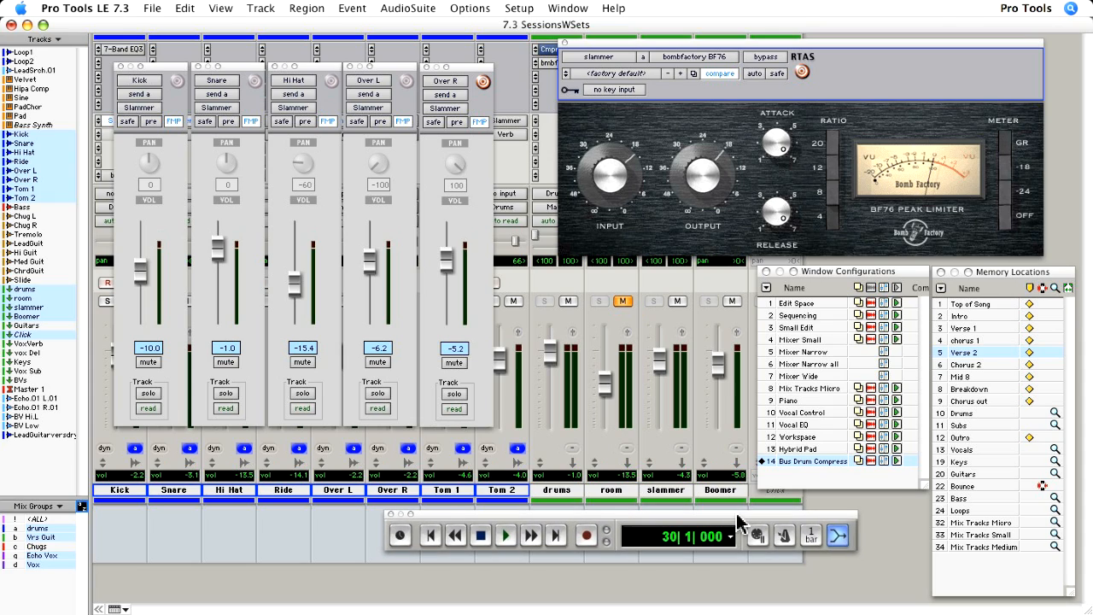
Step: Expand the transport to show pre-roll, start, end and tempo counters
click(390, 512)
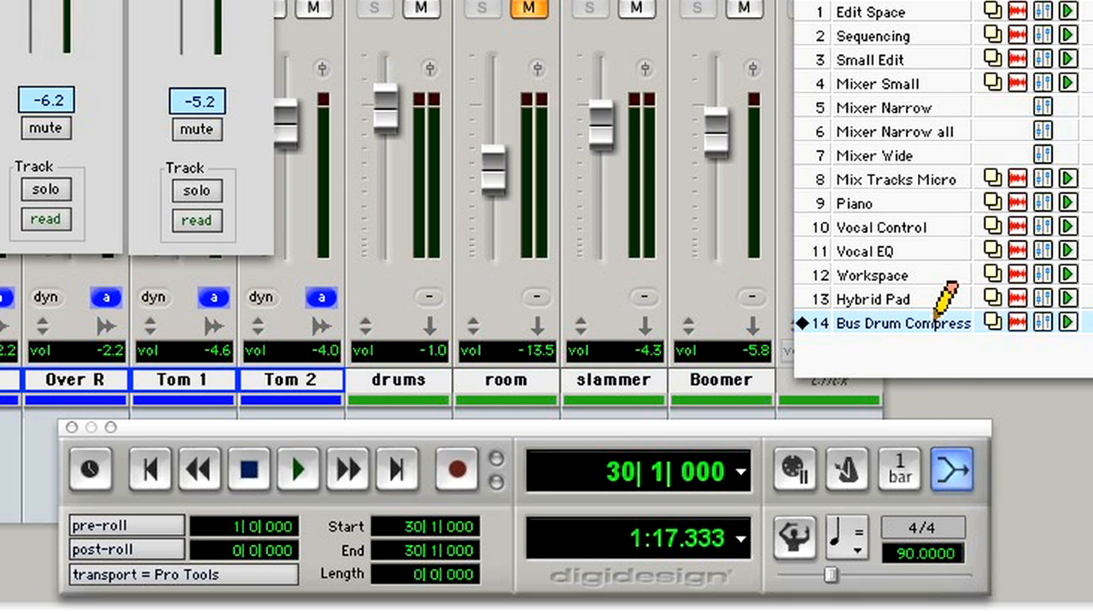
mouse_move(940, 341)
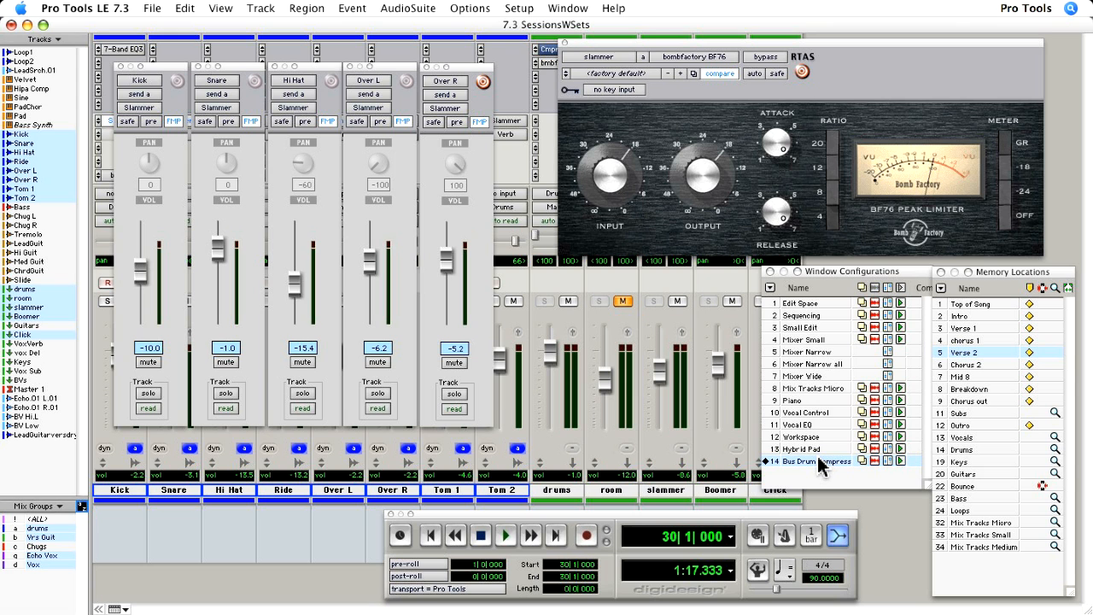
mouse_move(1016, 465)
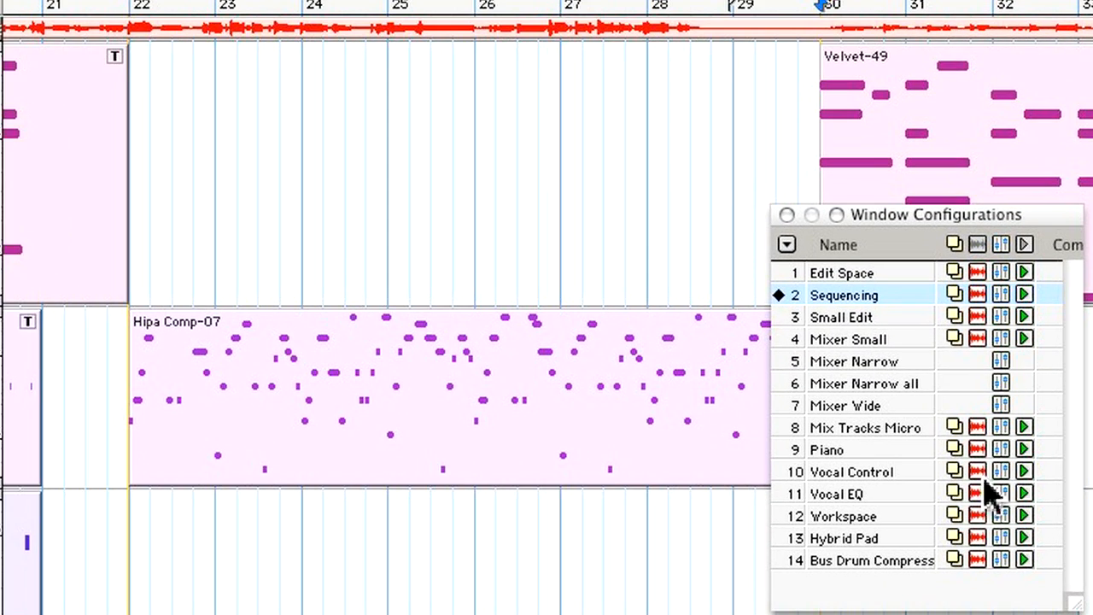
mouse_move(988, 304)
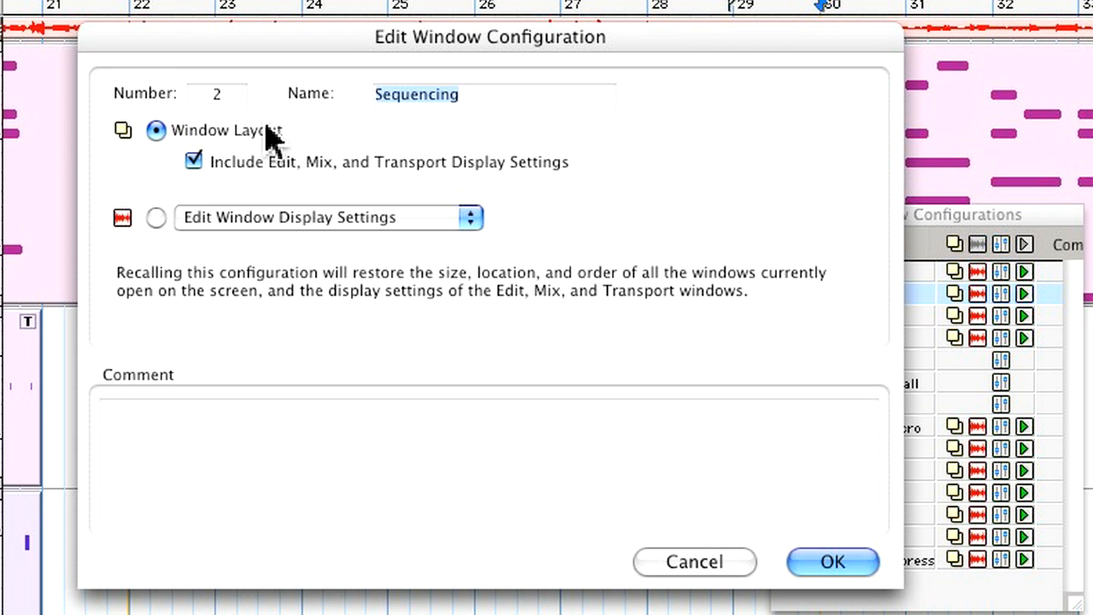
Step: Set Sequencing to recall Edit Window Display Settings and confirm
click(157, 218)
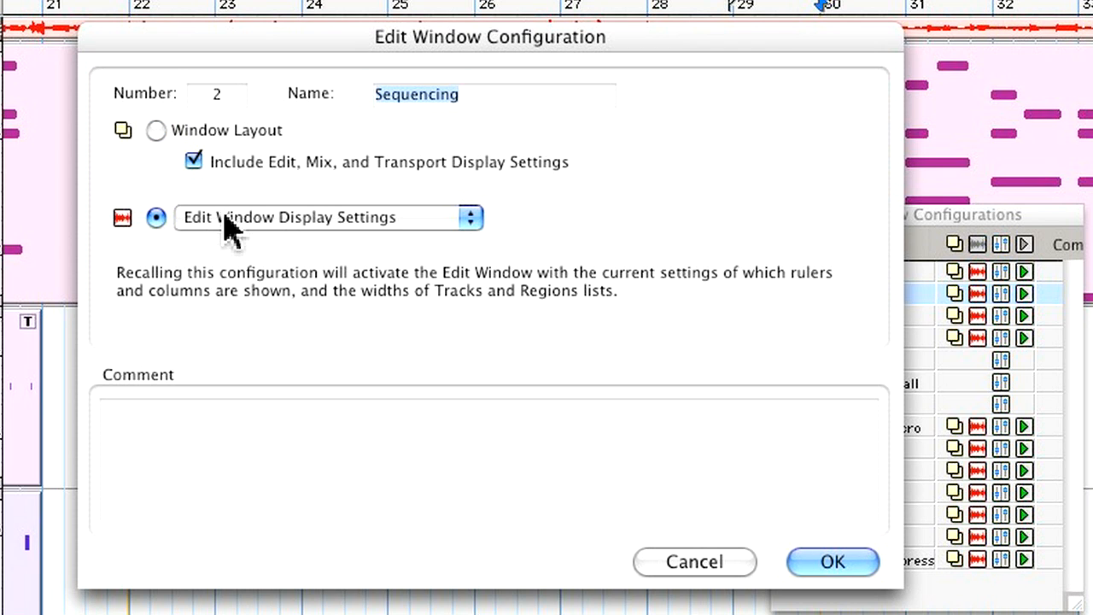
click(328, 217)
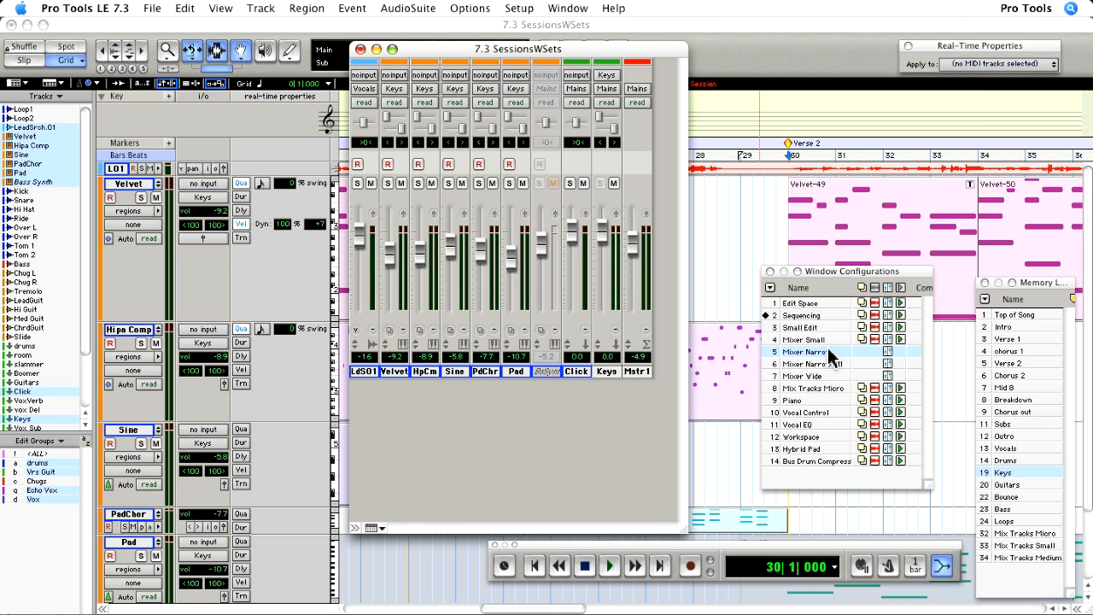
Step: Recall Mixer Narrow all, then Sequencing, and bring the Mix window back over the edit window
click(807, 362)
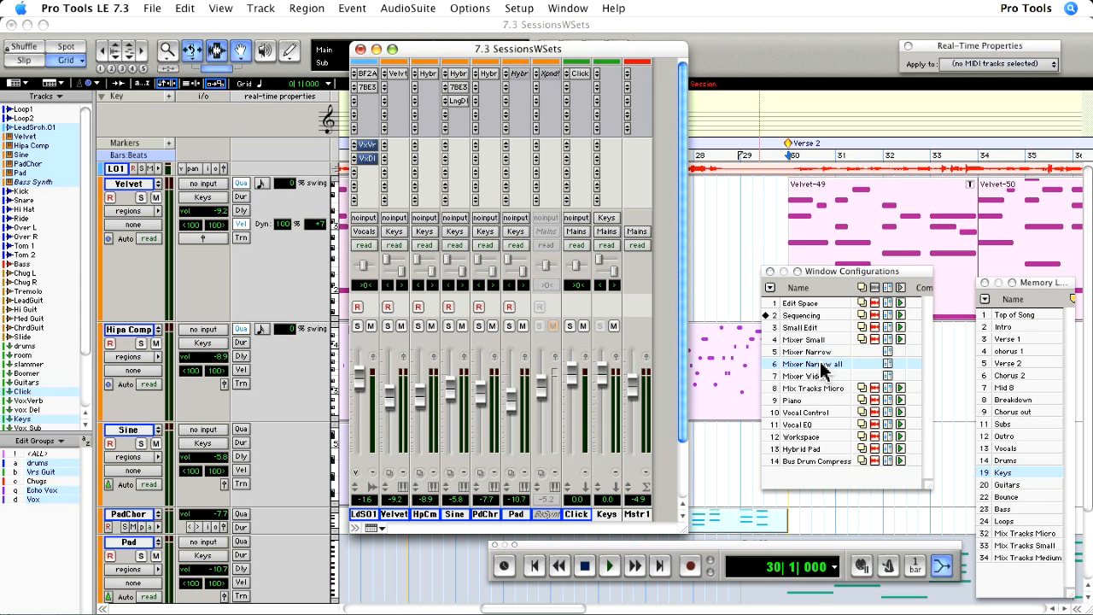
click(806, 375)
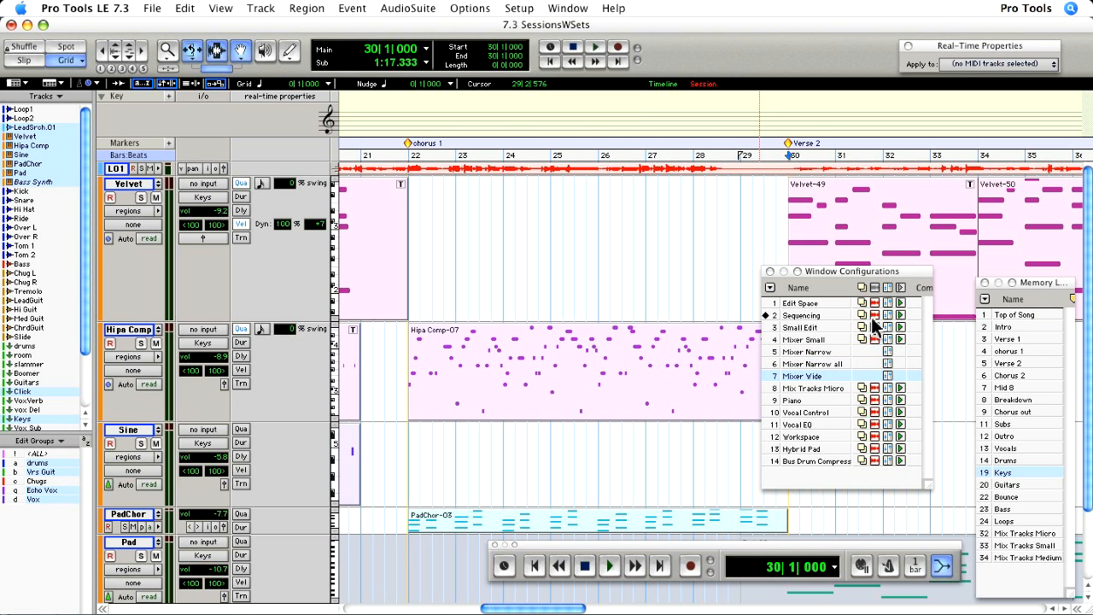
mouse_move(871, 325)
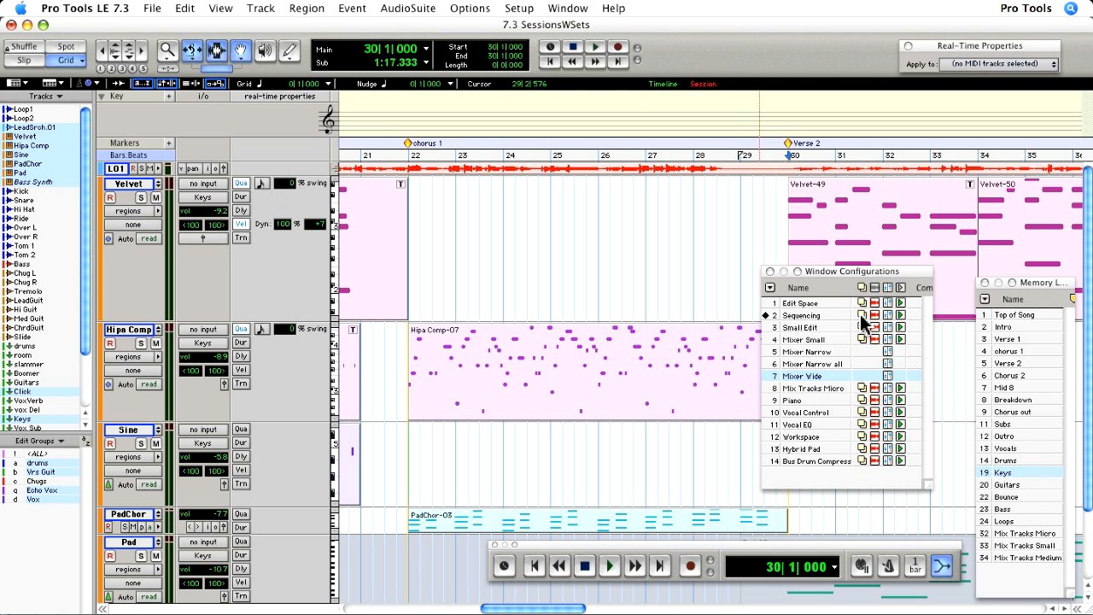
click(130, 185)
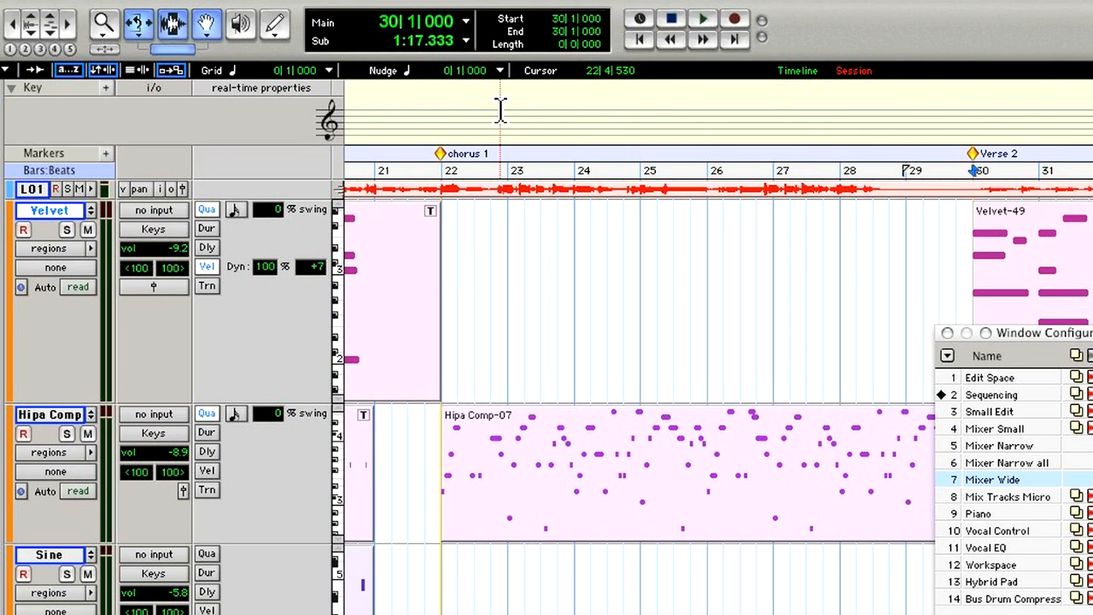
scroll(down, 3)
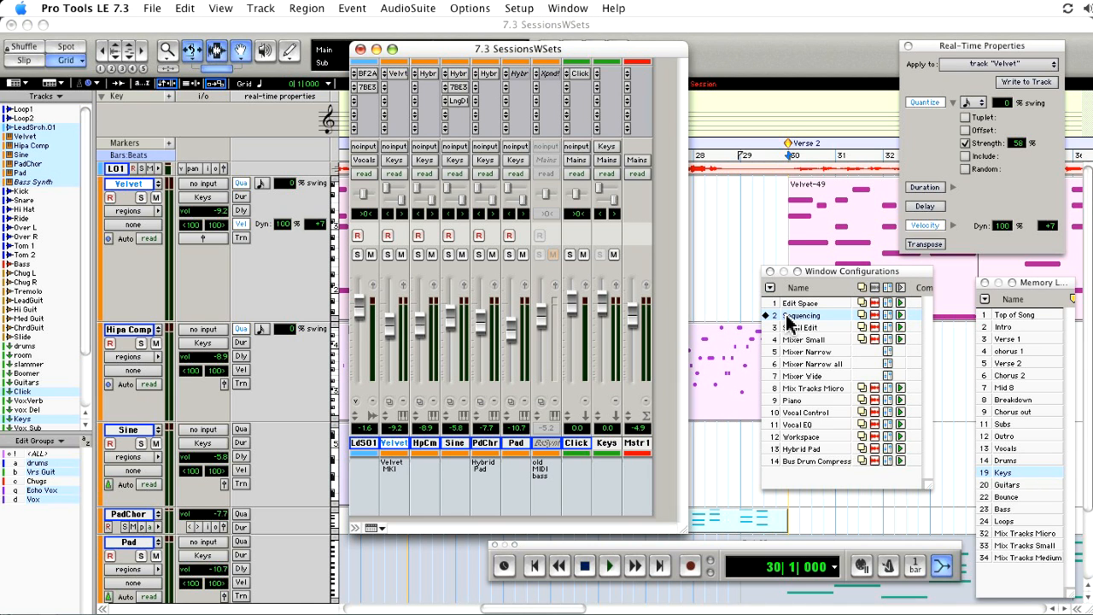
Step: Hide all floating windows from the Window menu
click(567, 7)
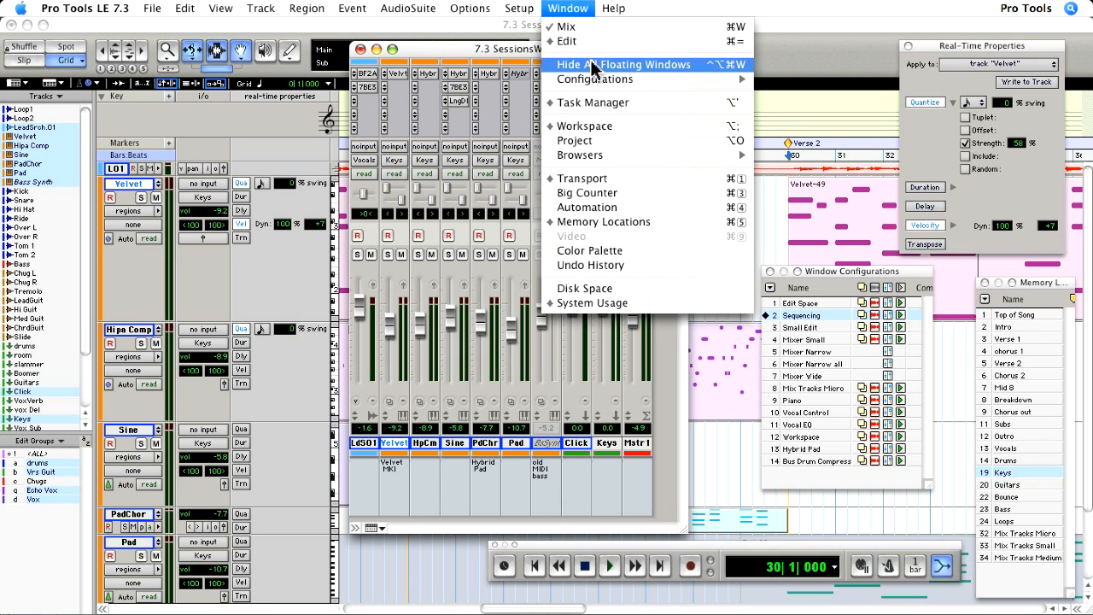
click(622, 65)
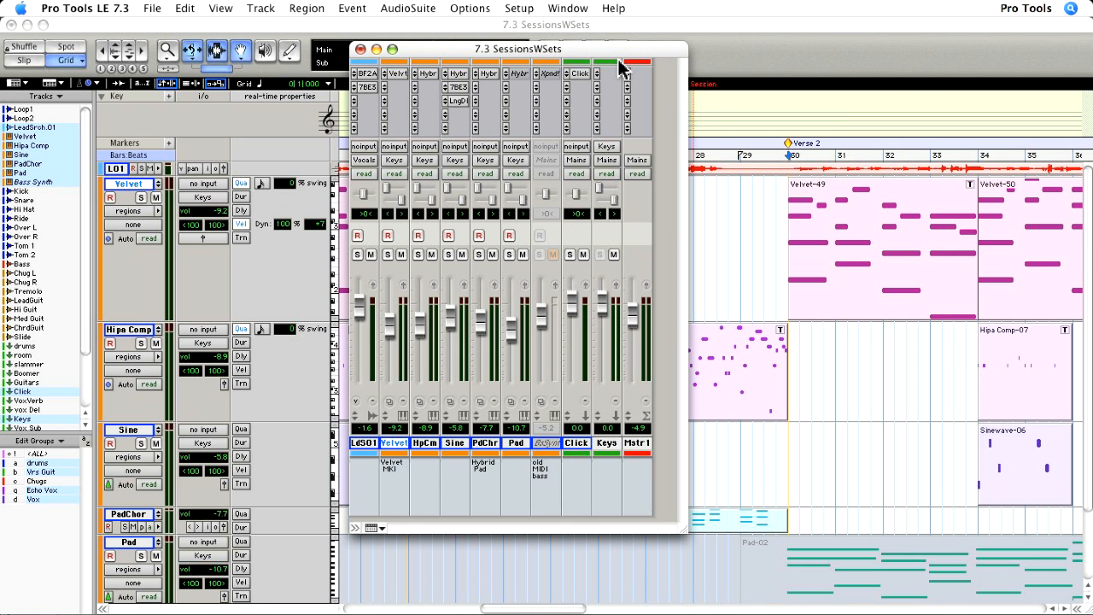